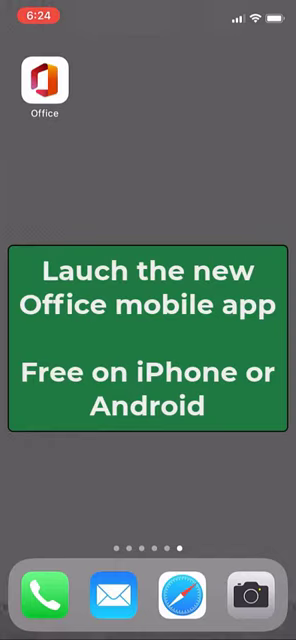
Launch Microsoft Office from the iPhone home screen
left_click(43, 79)
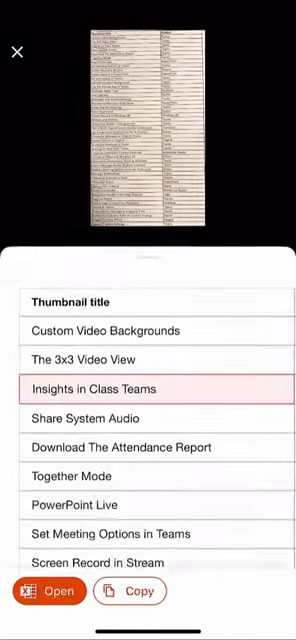
Open the extracted thumbnail-title table as an Excel spreadsheet
left_click(48, 591)
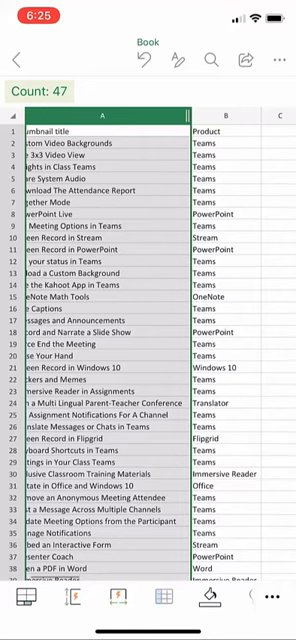
Select cell B14 in the Product column to check its contents
left_click(185, 351)
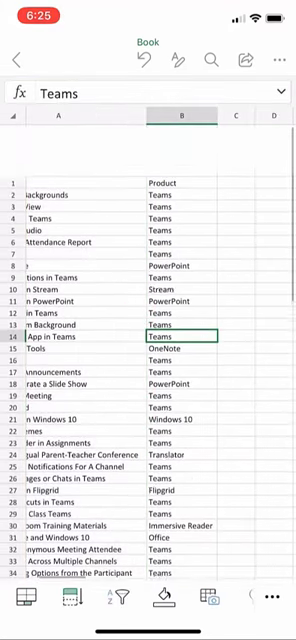